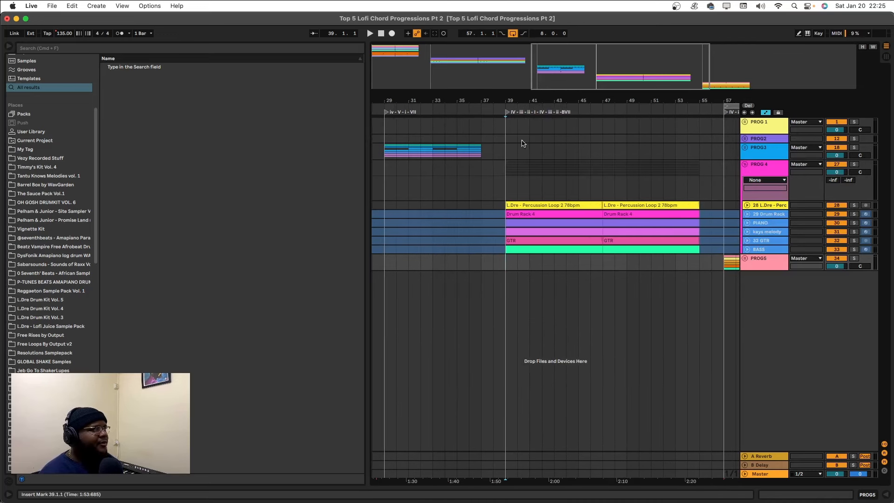
pyautogui.moveTo(513, 129)
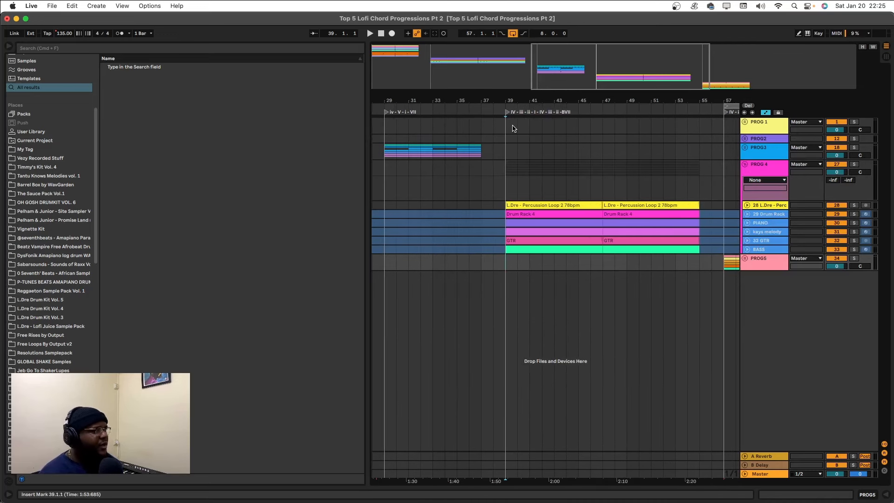
pyautogui.moveTo(523, 133)
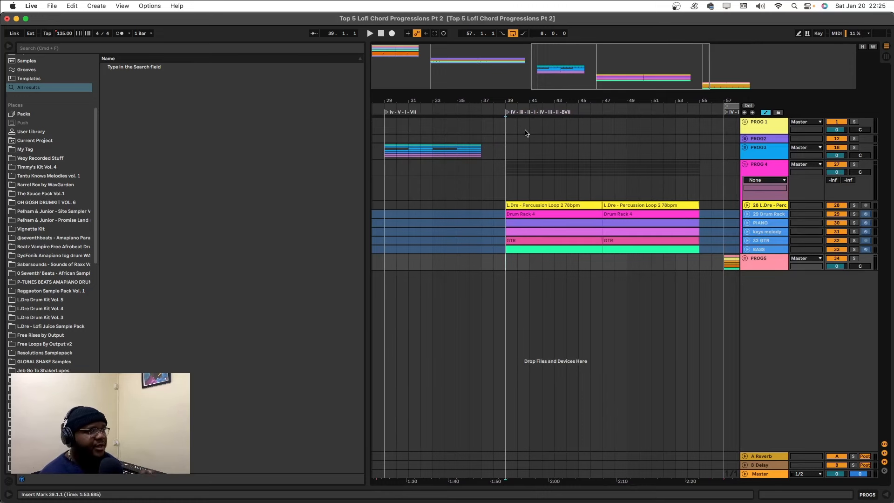
pyautogui.moveTo(527, 133)
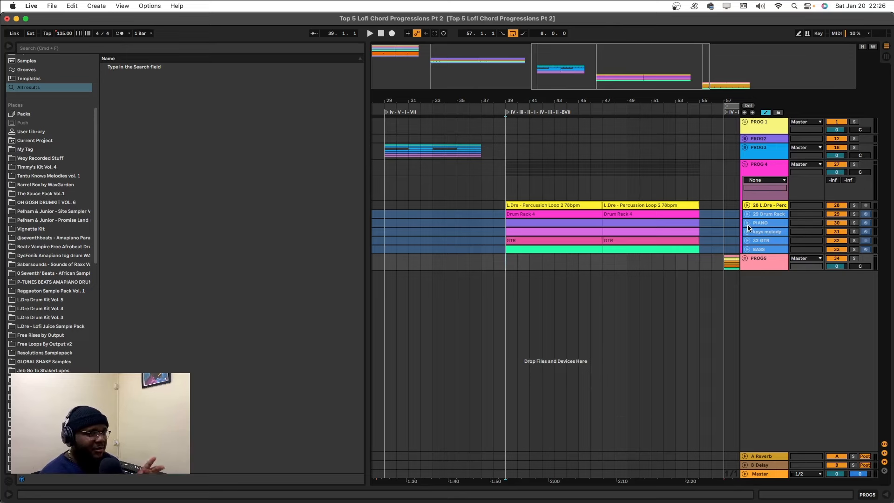
# Step: Unfold the PIANO track in the arrangement to show its progression 4 chord clip and EQ Eight filter lane
pyautogui.click(747, 223)
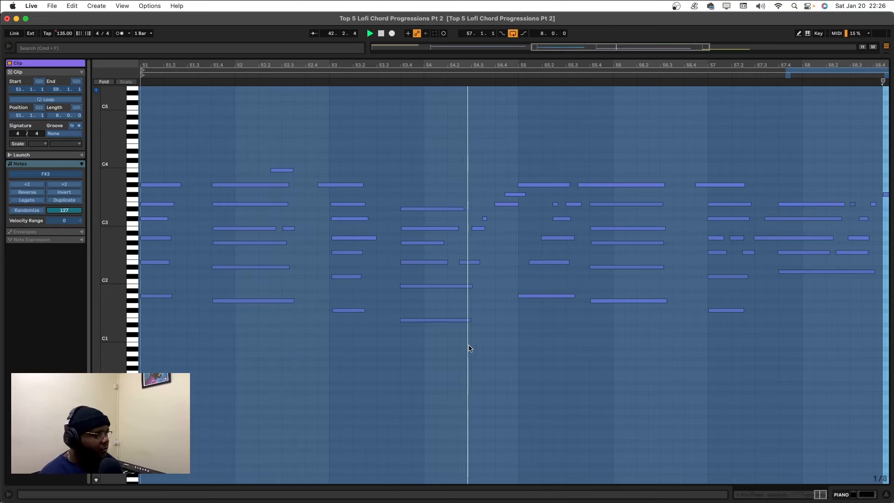
pyautogui.moveTo(587, 333)
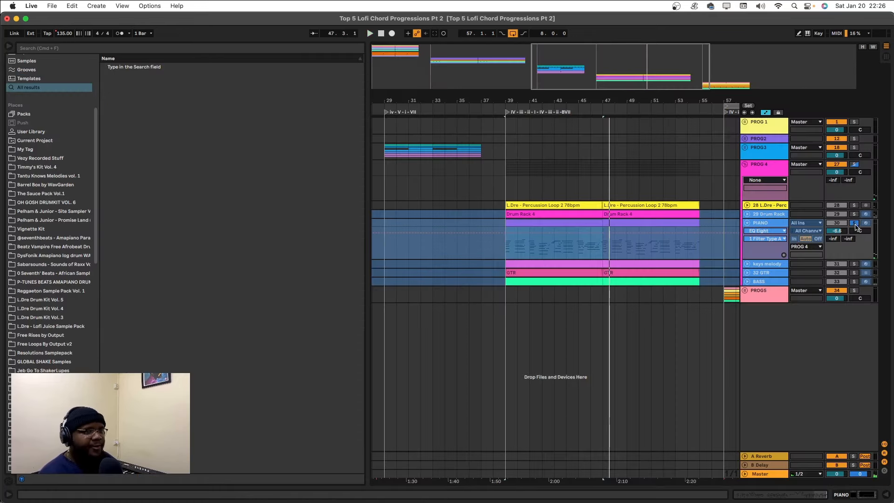
pyautogui.click(570, 205)
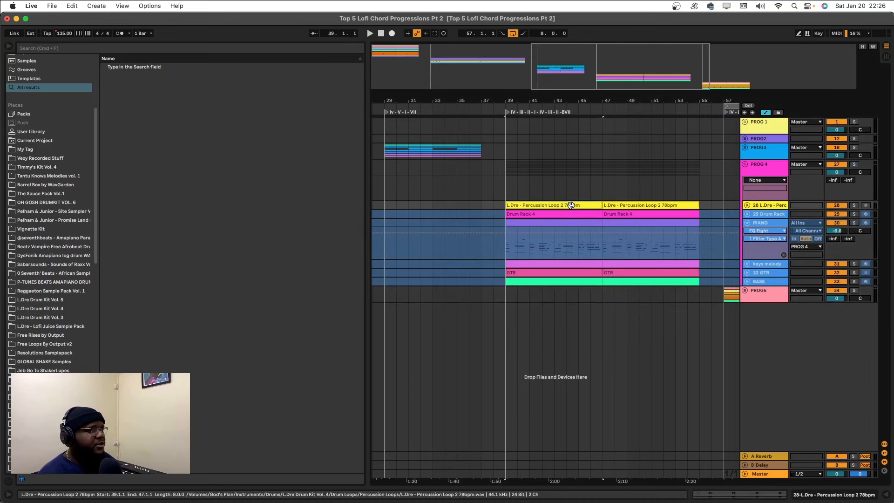